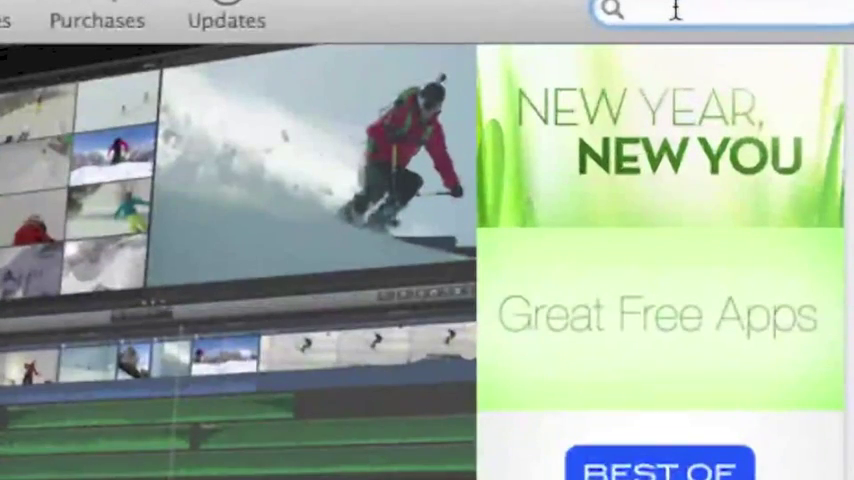
# Search the App Store for "xcode"
pyautogui.write('xcode')
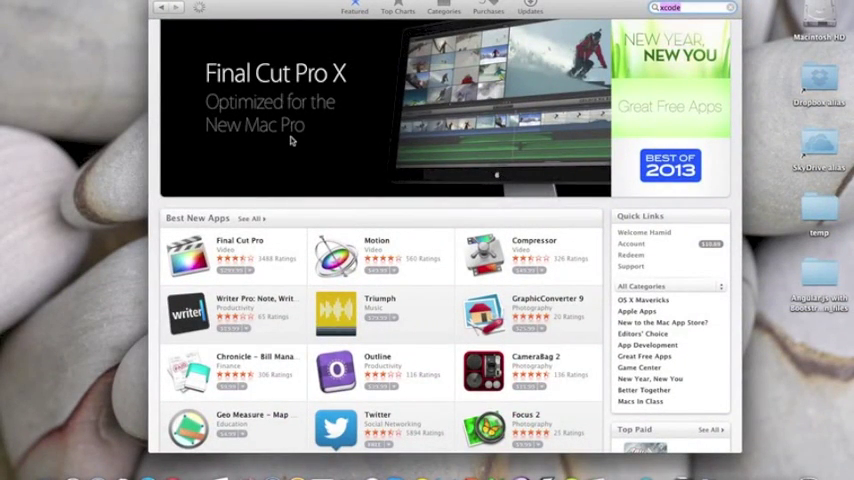
pyautogui.press('Return')
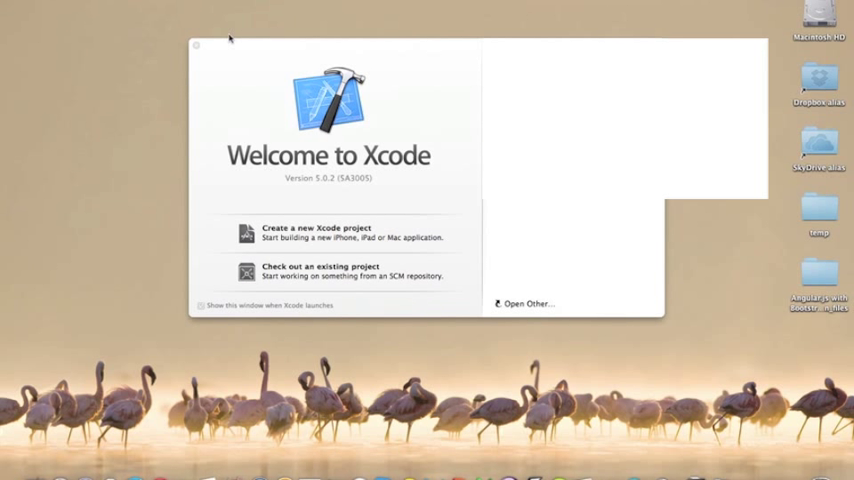
# Launch Xcode 5.0.2 to bring up its Welcome to Xcode window
pyautogui.click(200, 305)
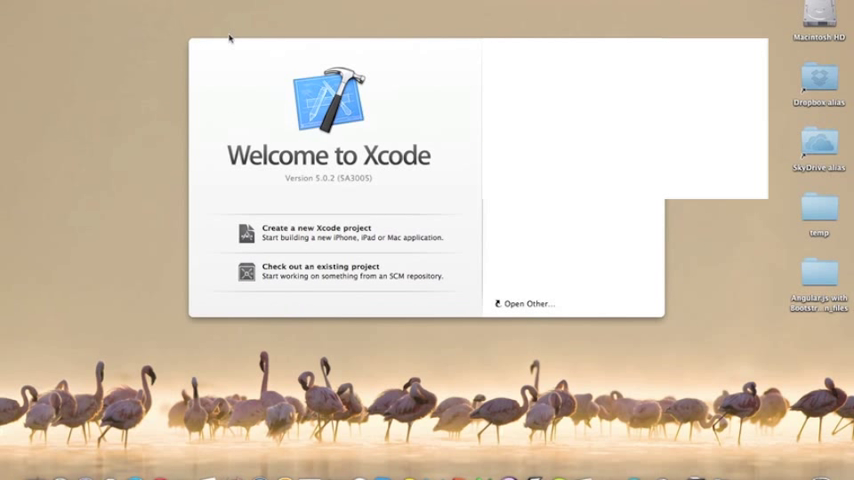